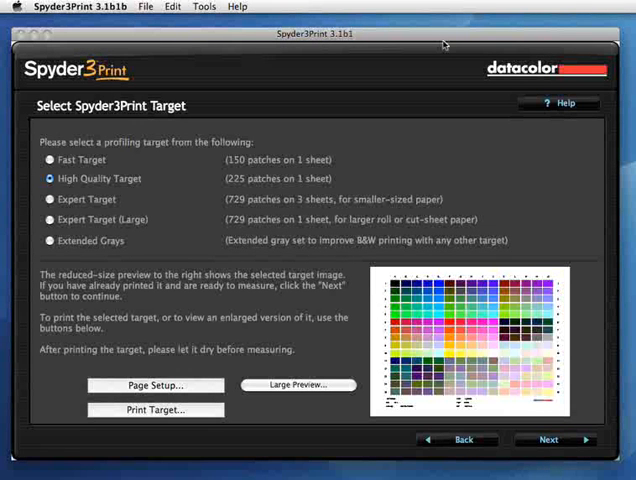
pyautogui.moveTo(418, 56)
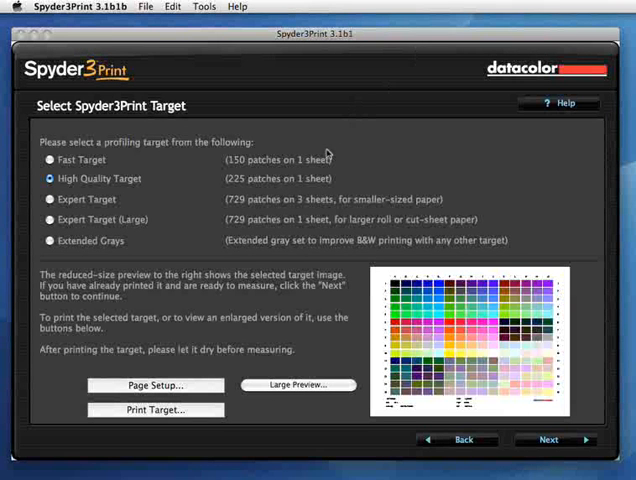
pyautogui.moveTo(180, 368)
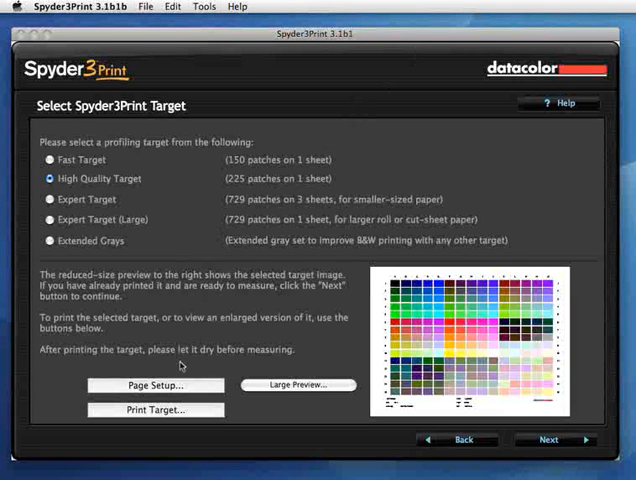
# Start printing the 225-patch target and choose the HP Photosmart Pro B9100 series printer.
pyautogui.click(154, 410)
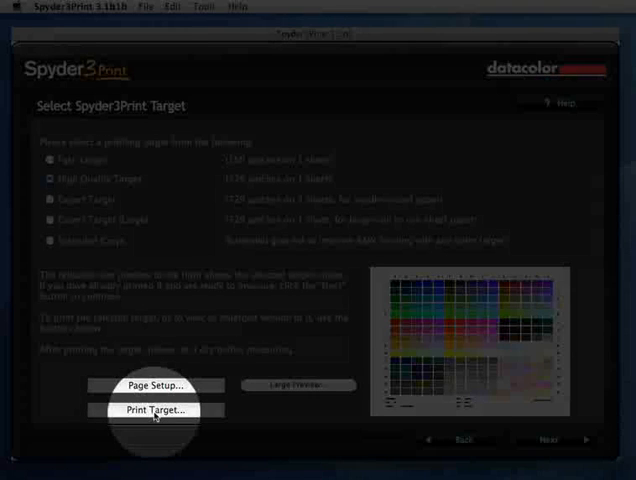
pyautogui.click(154, 410)
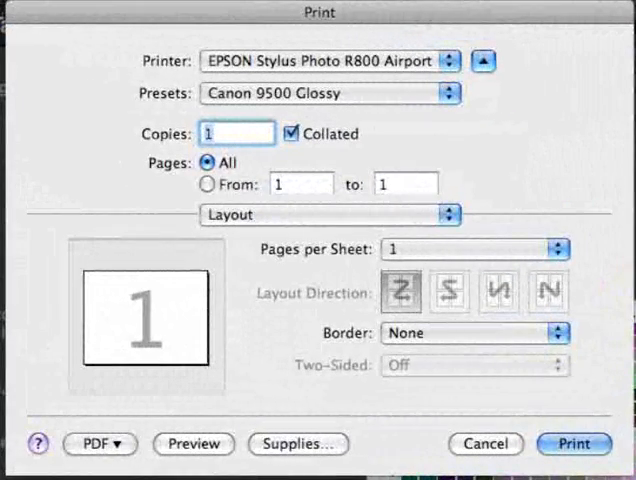
pyautogui.click(330, 60)
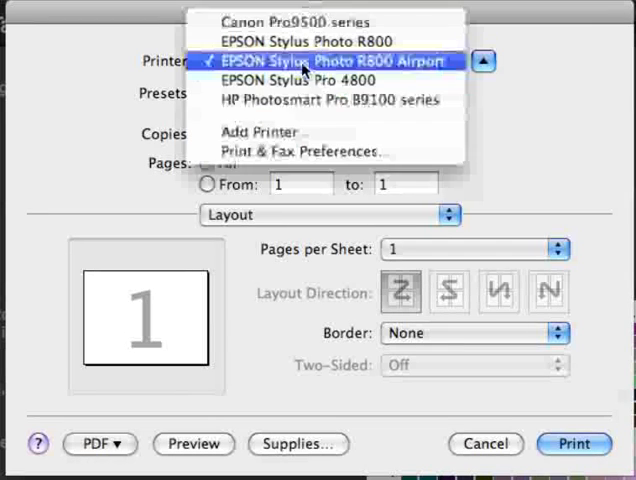
pyautogui.moveTo(330, 100)
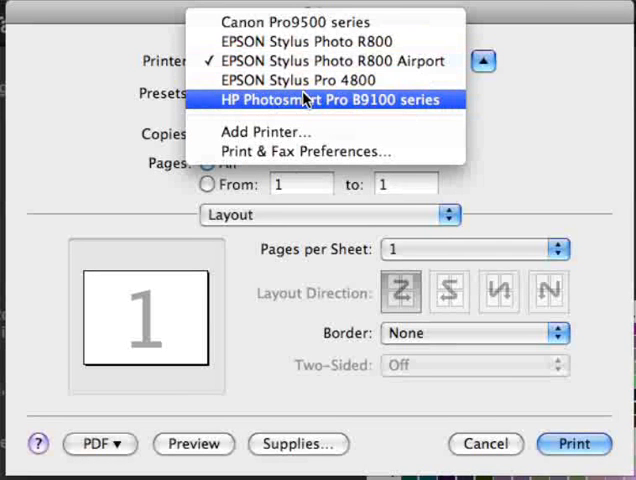
pyautogui.click(318, 100)
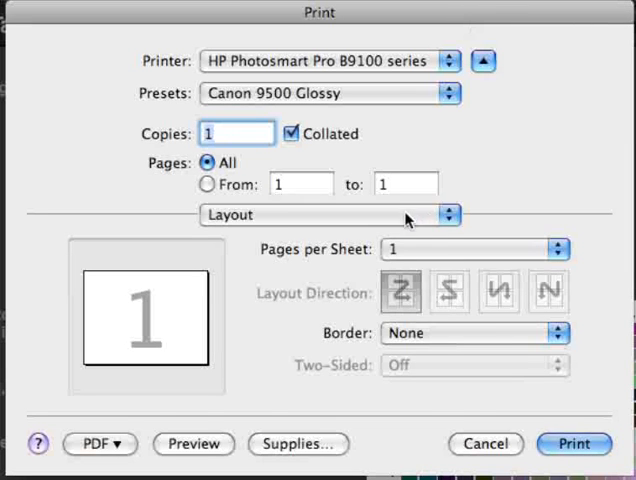
pyautogui.click(330, 214)
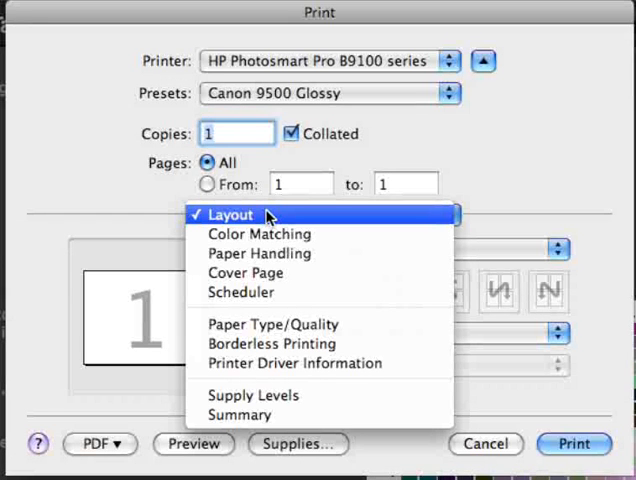
# In the Color Matching panel, switch from ColorSync to Vendor Matching.
pyautogui.click(230, 214)
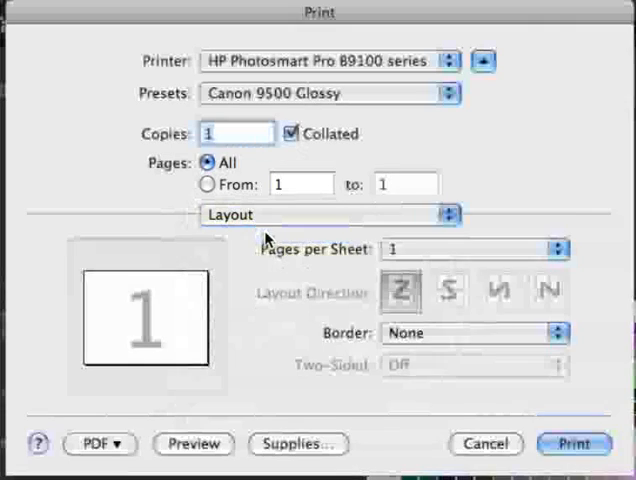
pyautogui.click(330, 214)
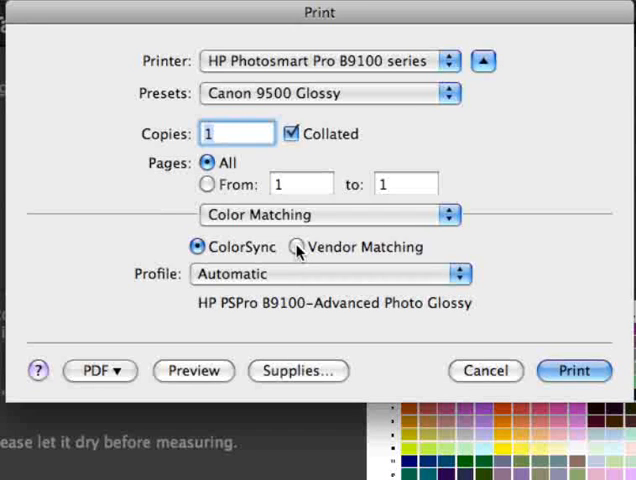
pyautogui.click(296, 246)
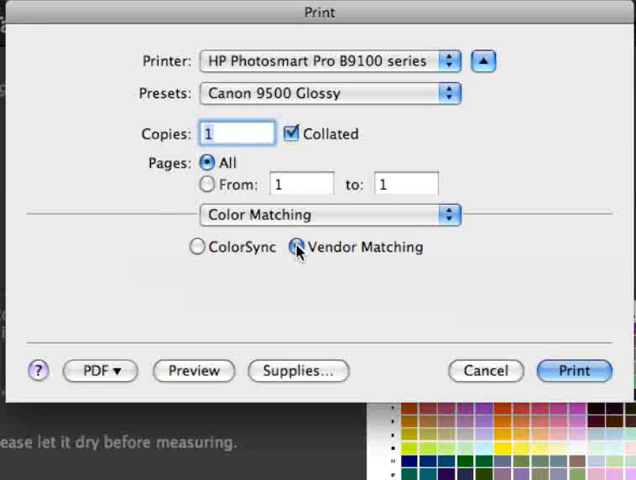
pyautogui.click(330, 214)
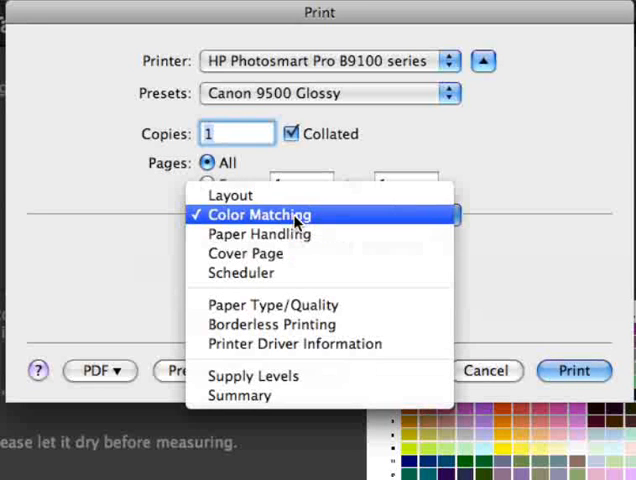
pyautogui.moveTo(272, 304)
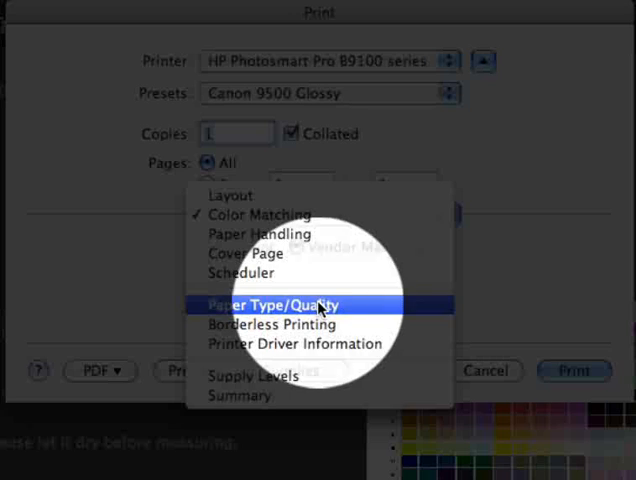
# In Paper Type/Quality, keep HP Advanced Photo Paper and set quality to Maximum dpi.
pyautogui.click(280, 304)
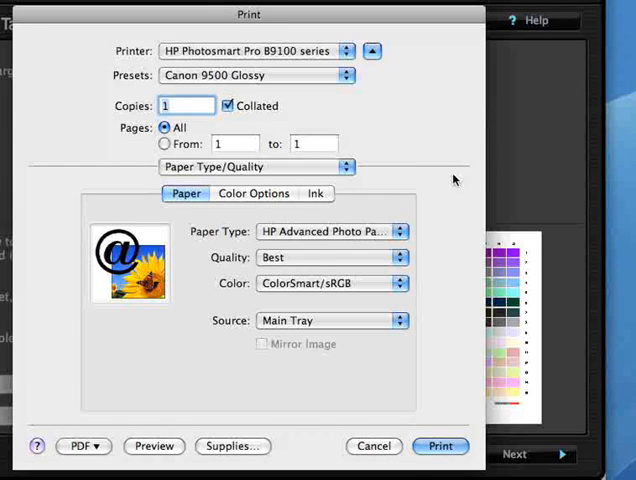
pyautogui.click(330, 232)
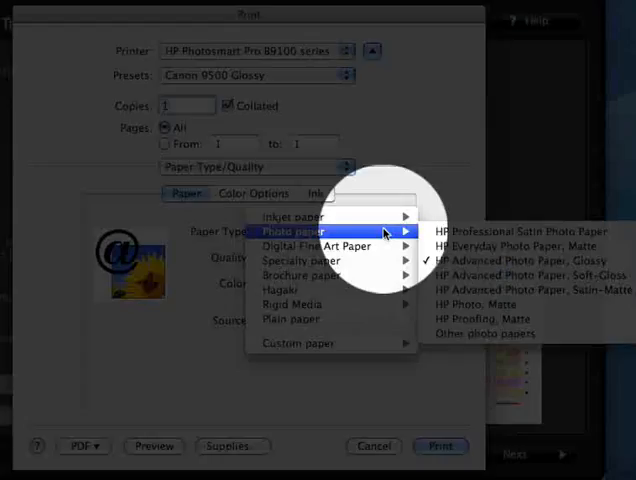
pyautogui.moveTo(508, 260)
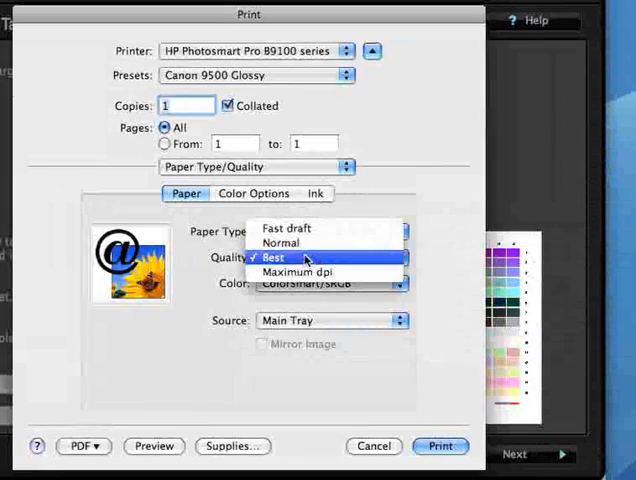
pyautogui.moveTo(272, 256)
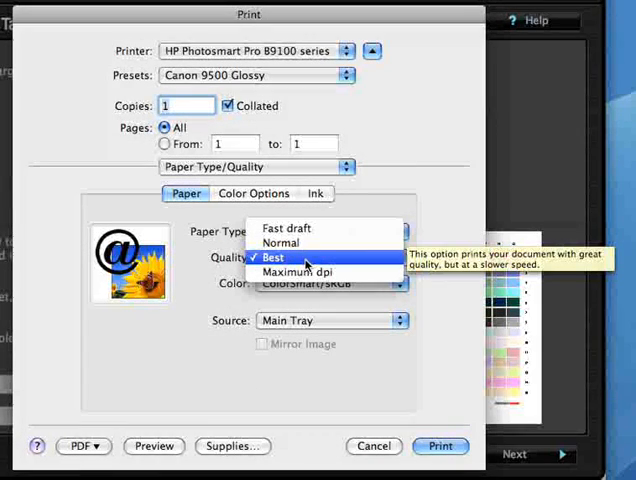
pyautogui.moveTo(298, 272)
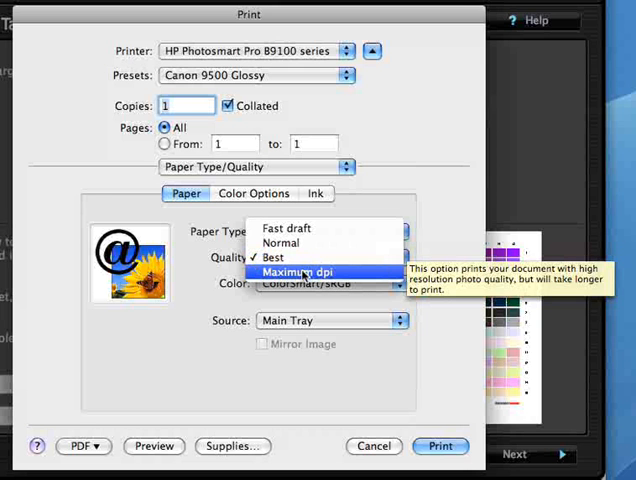
pyautogui.click(300, 272)
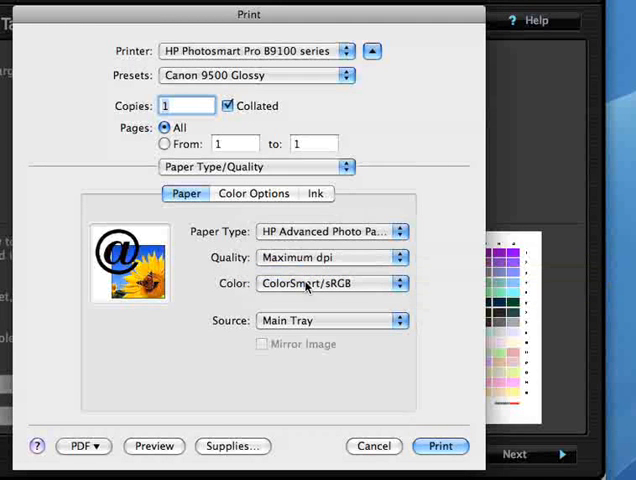
# Change the Color setting from ColorSmart/sRGB to Application Managed Colors.
pyautogui.click(332, 284)
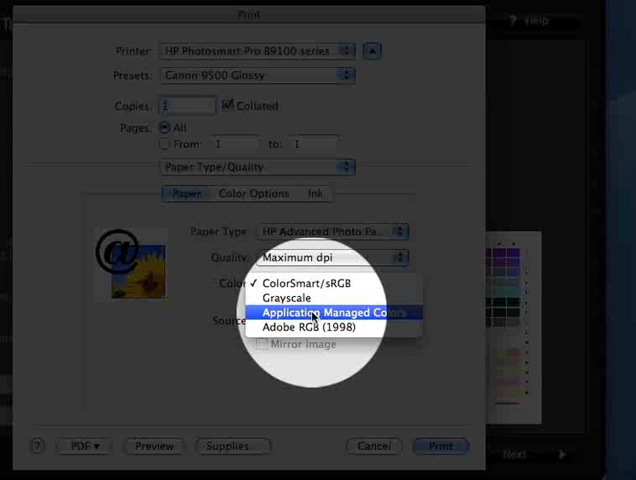
pyautogui.moveTo(330, 312)
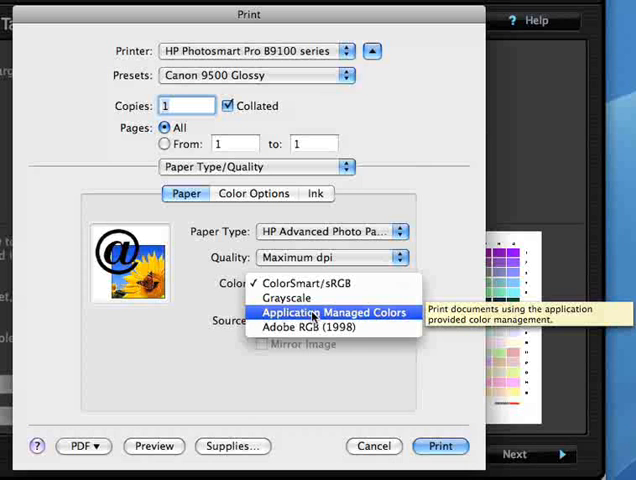
pyautogui.click(330, 312)
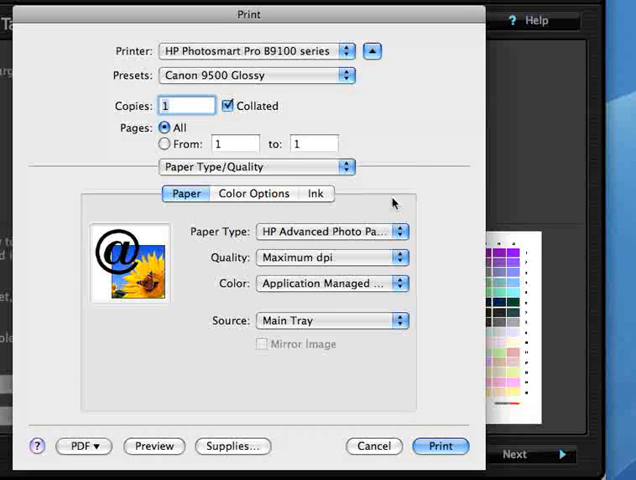
pyautogui.moveTo(472, 258)
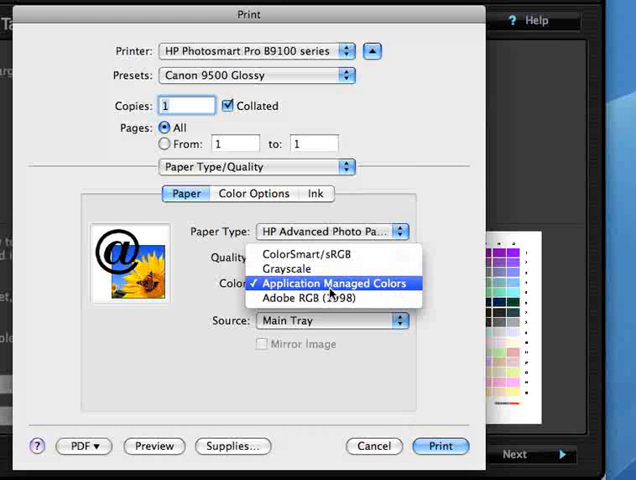
pyautogui.click(334, 284)
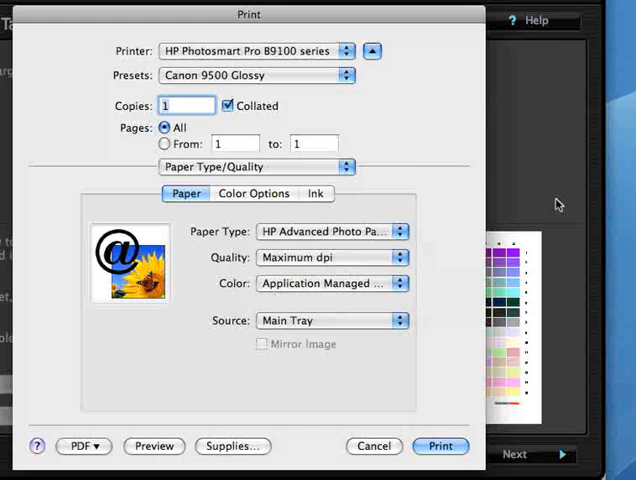
pyautogui.moveTo(456, 394)
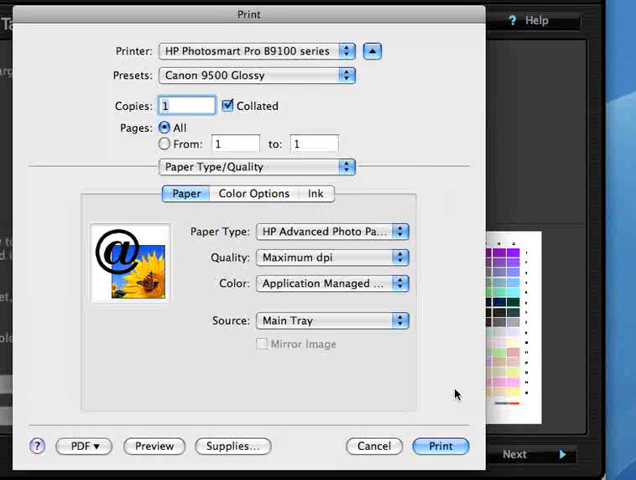